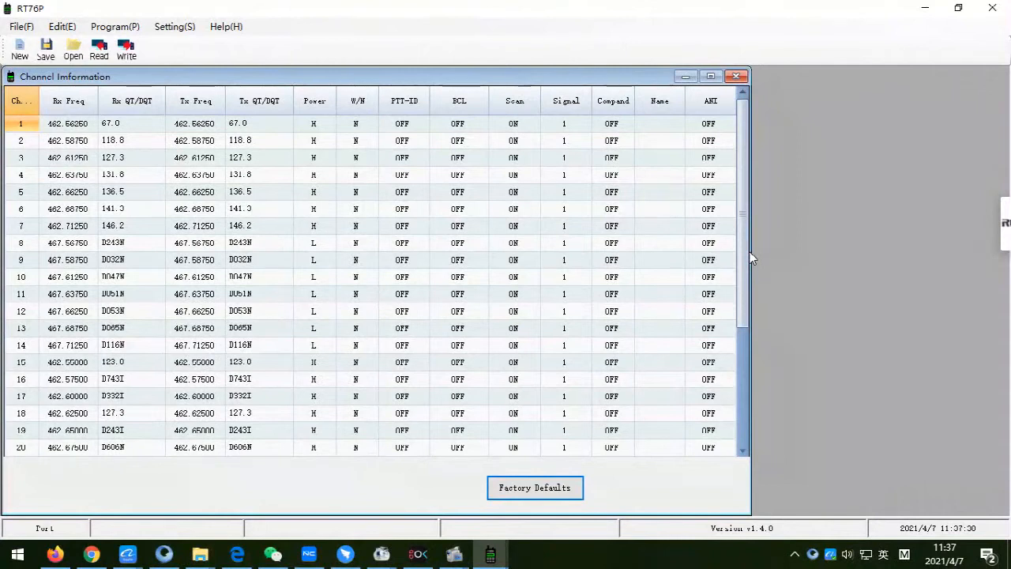
mouse_move(61, 26)
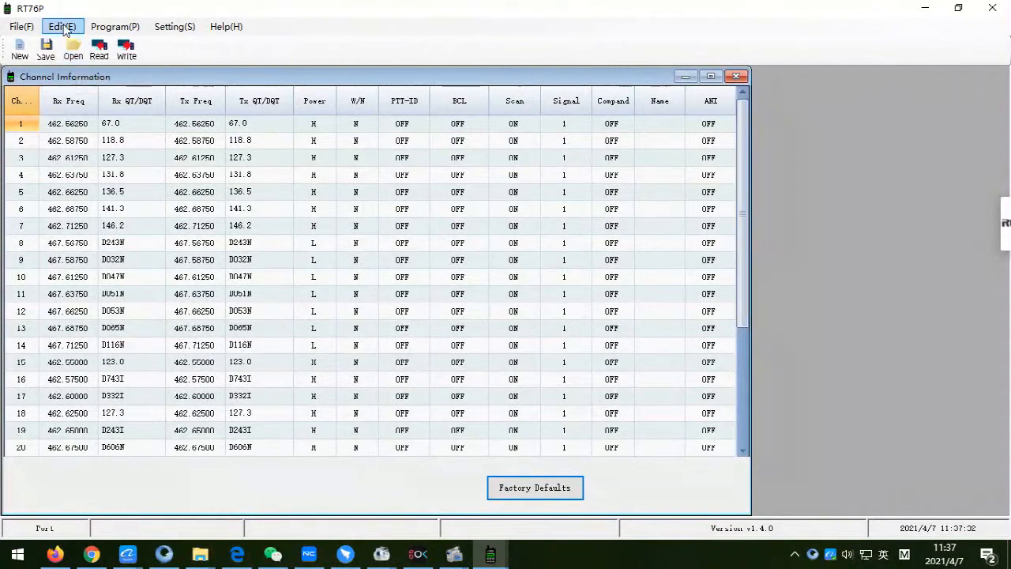
Set the Skey Short function to Scan in the Optional Feature settings.
left_click(61, 26)
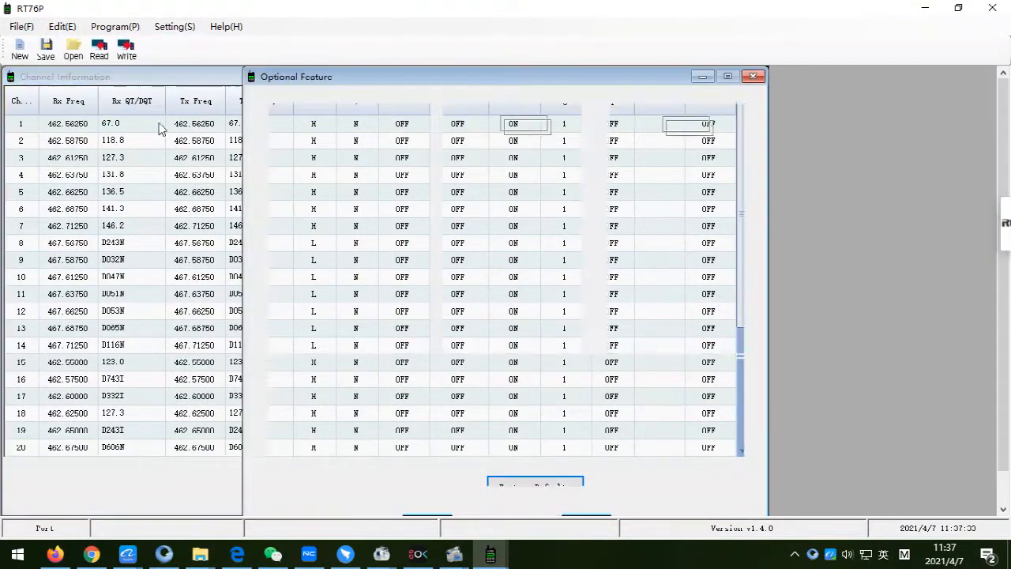
left_click(417, 451)
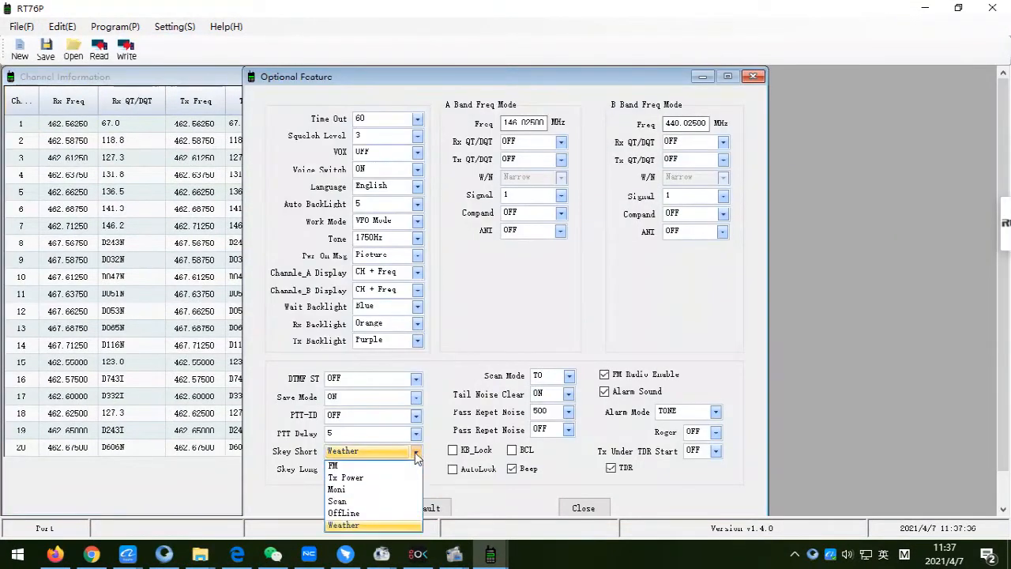
mouse_move(343, 501)
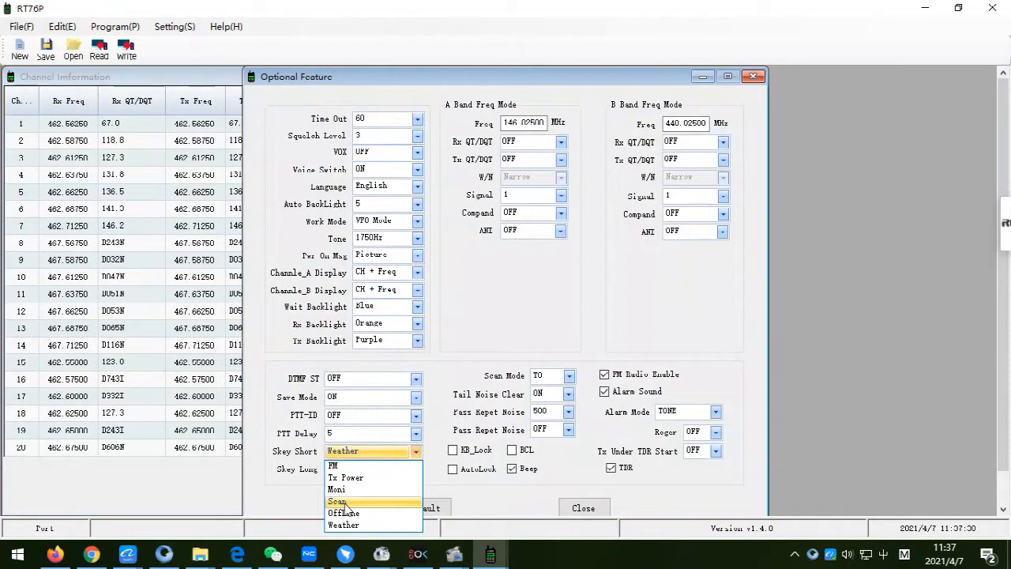
left_click(338, 501)
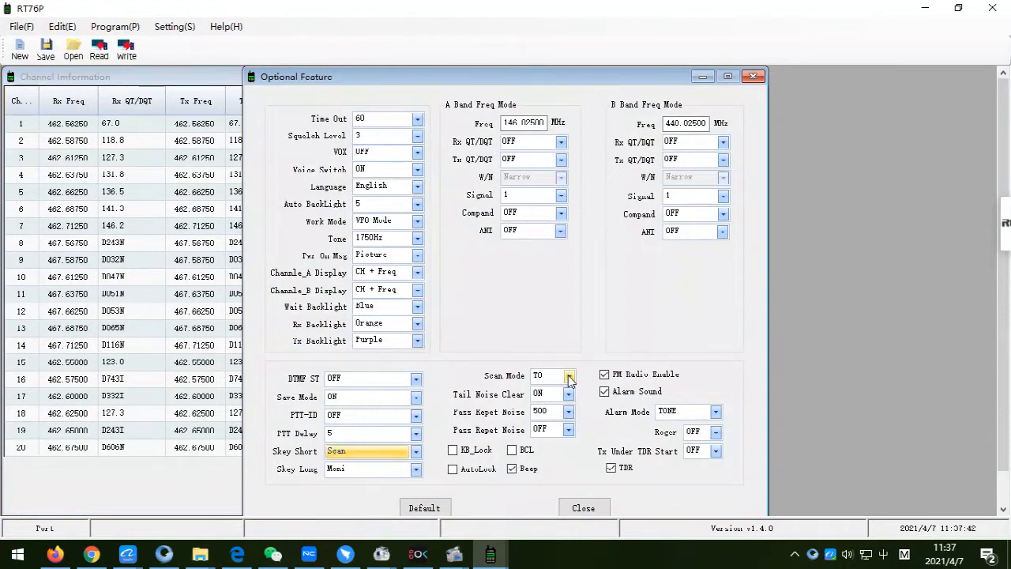
left_click(568, 376)
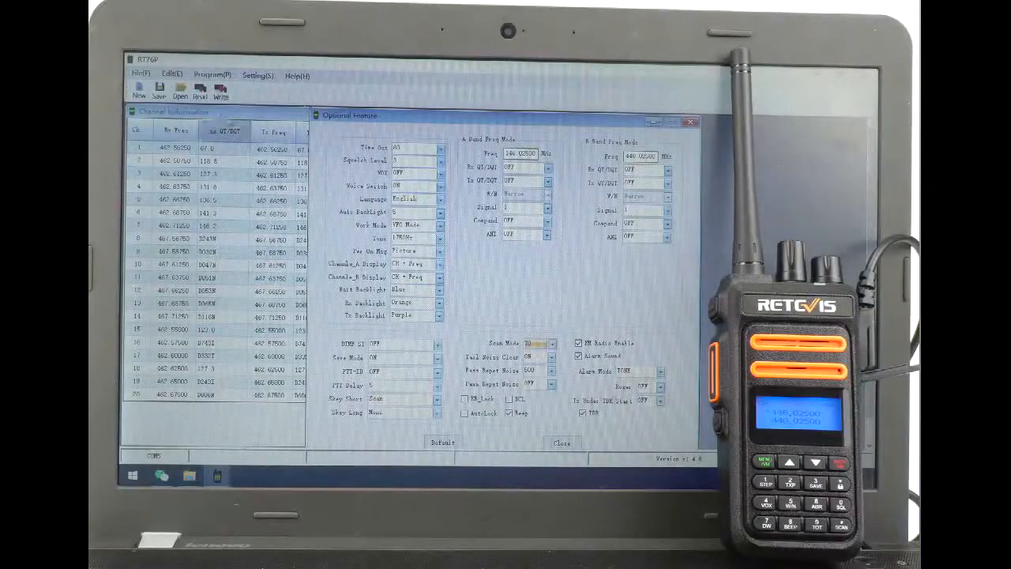
Write the TO scan-mode settings to the radio via Program > Write.
left_click(212, 75)
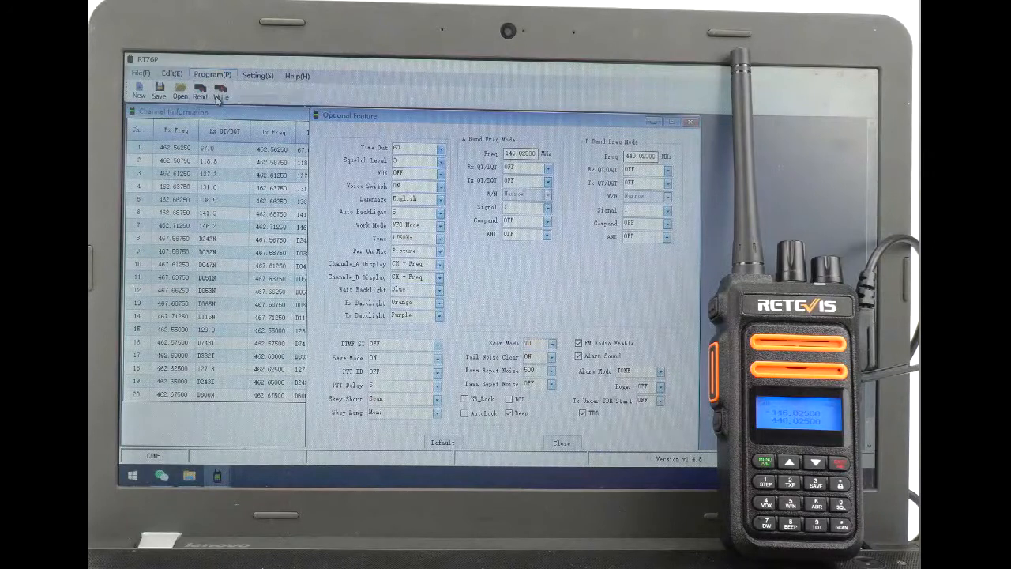
left_click(220, 88)
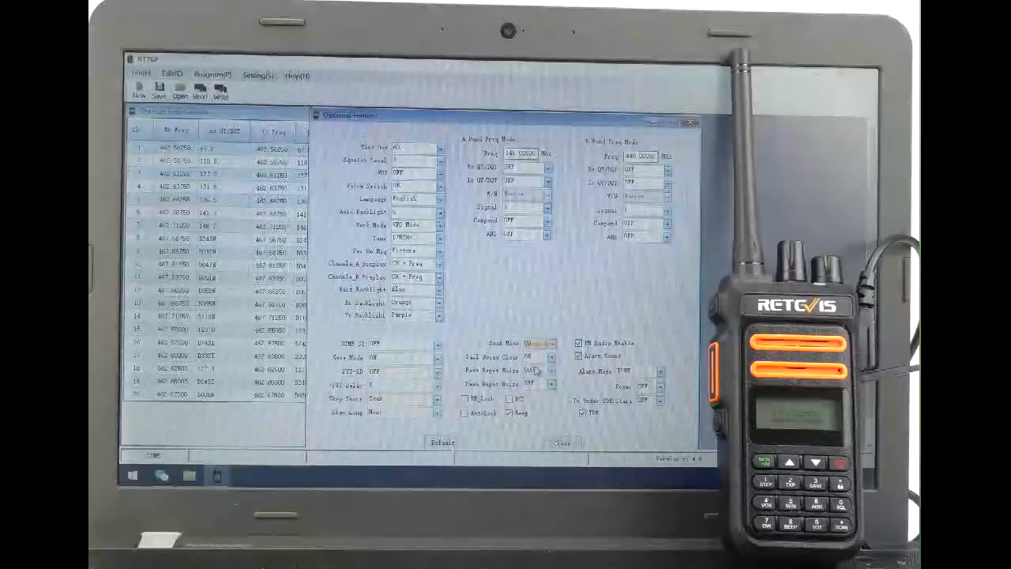
Write the CO scan-mode settings to the radio with Write Data To Radio and Start.
left_click(212, 75)
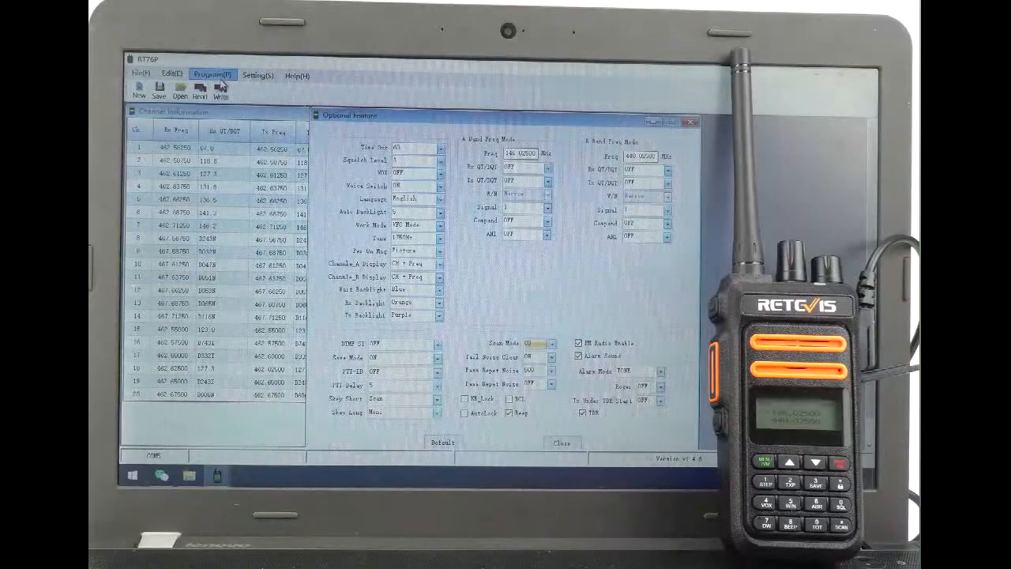
left_click(212, 75)
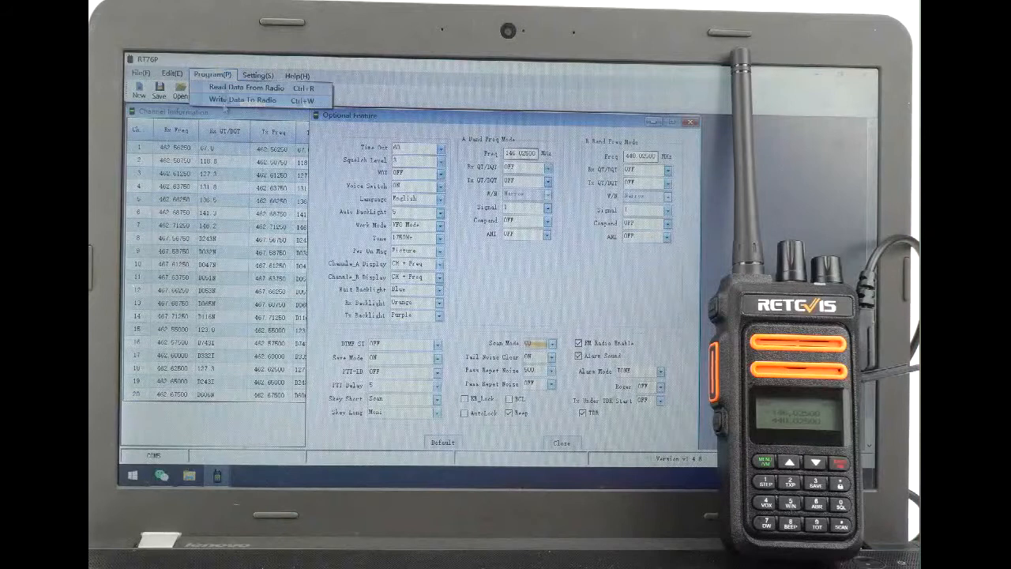
left_click(242, 99)
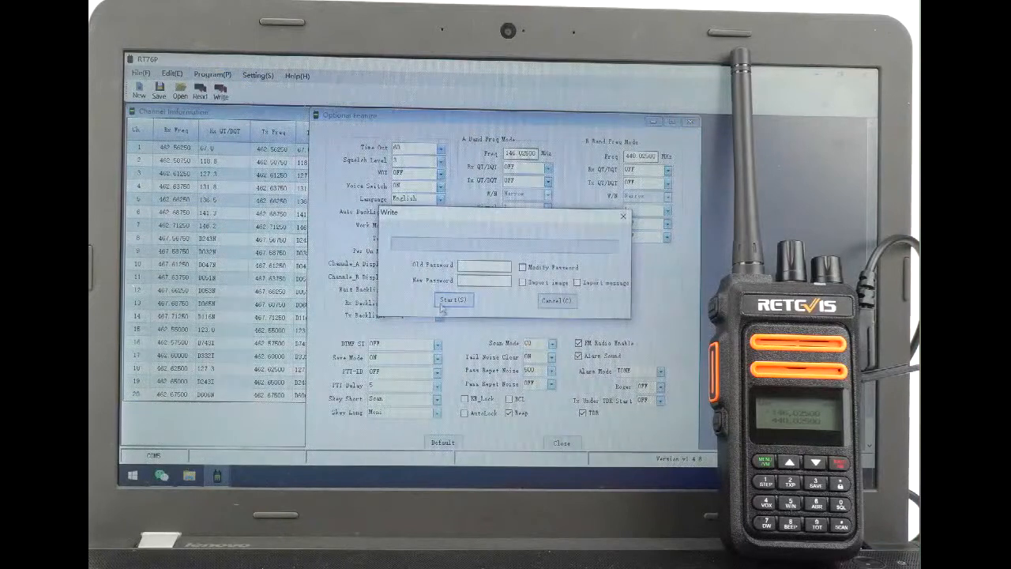
left_click(453, 300)
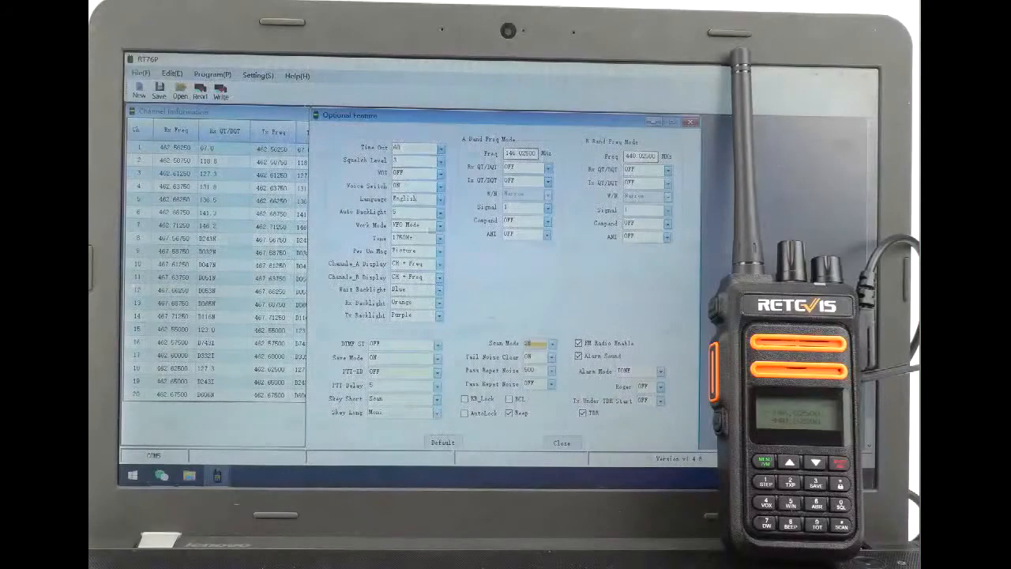
Start writing the SE scan-mode settings to the radio.
left_click(220, 88)
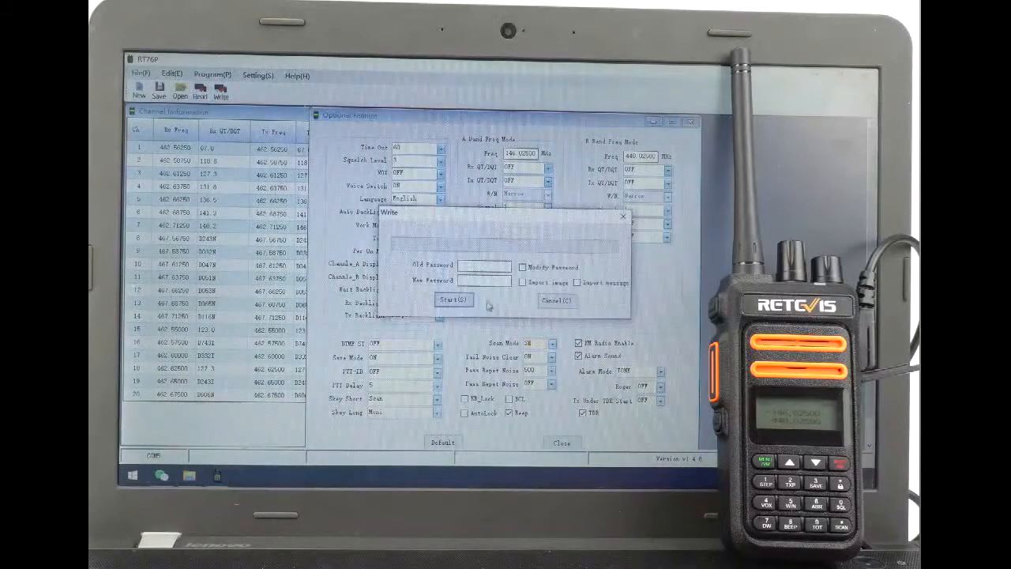
left_click(452, 301)
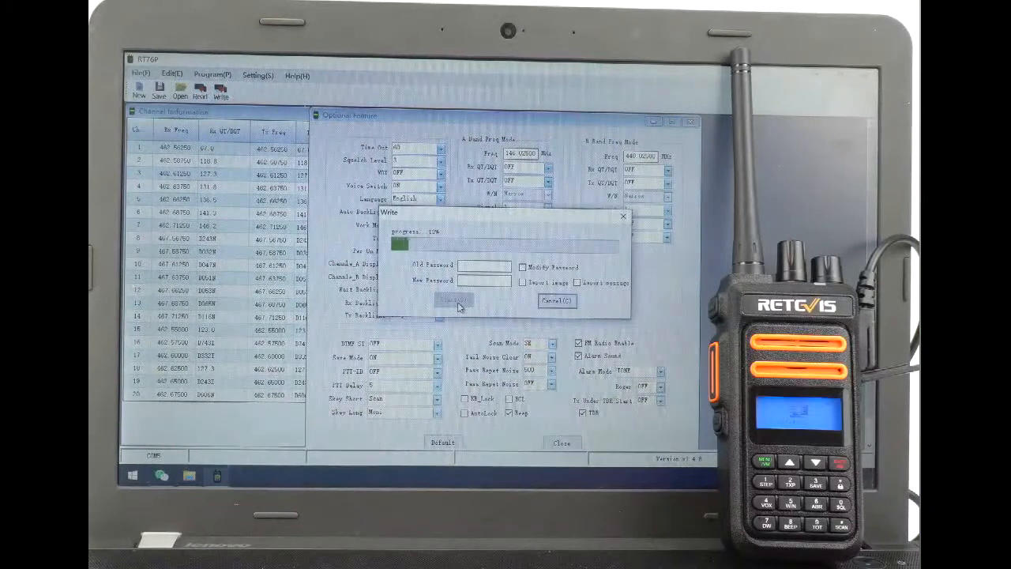